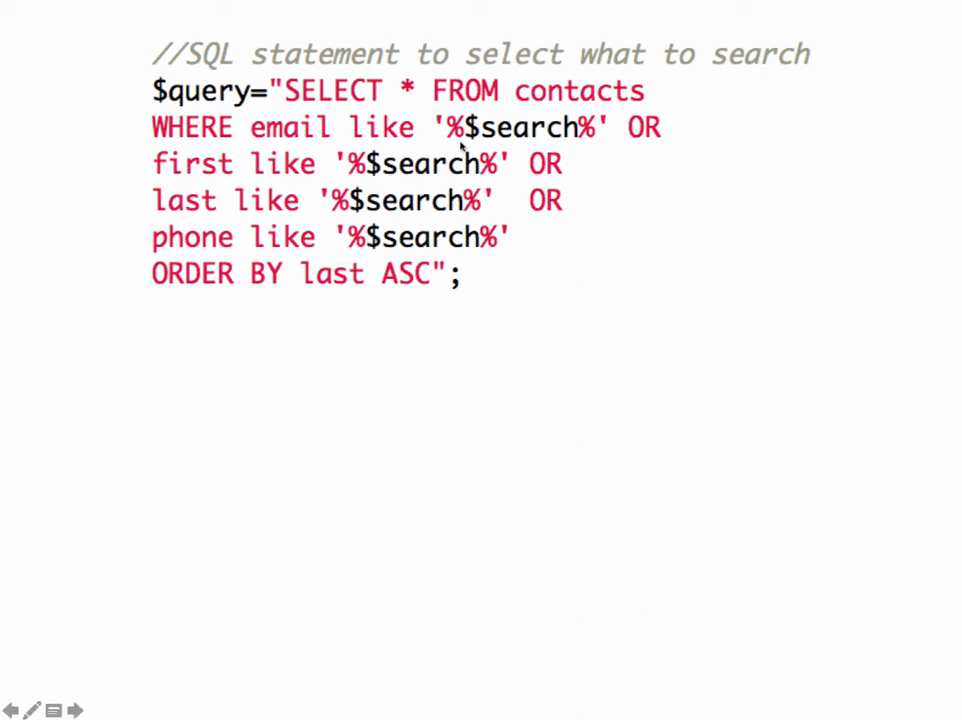
mouse_move(576, 138)
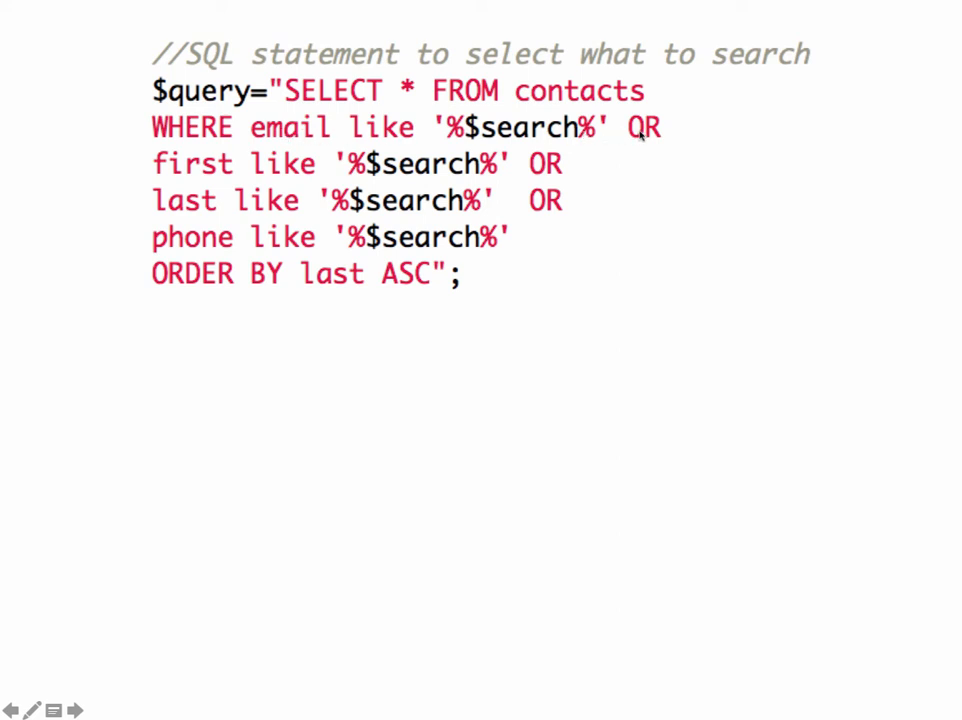
type("O")
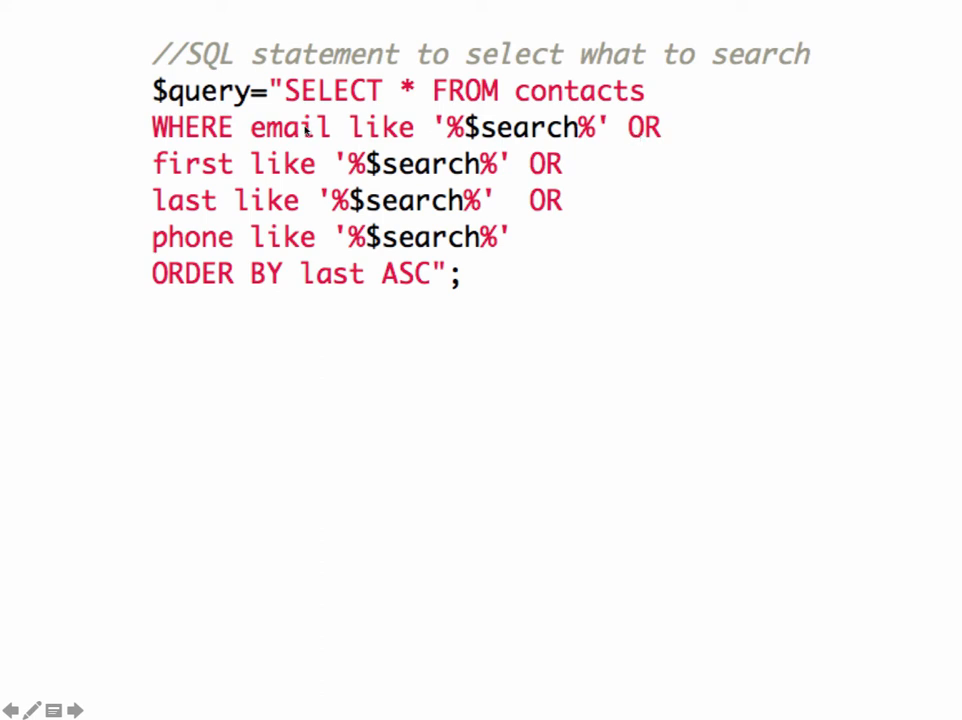
mouse_move(200, 168)
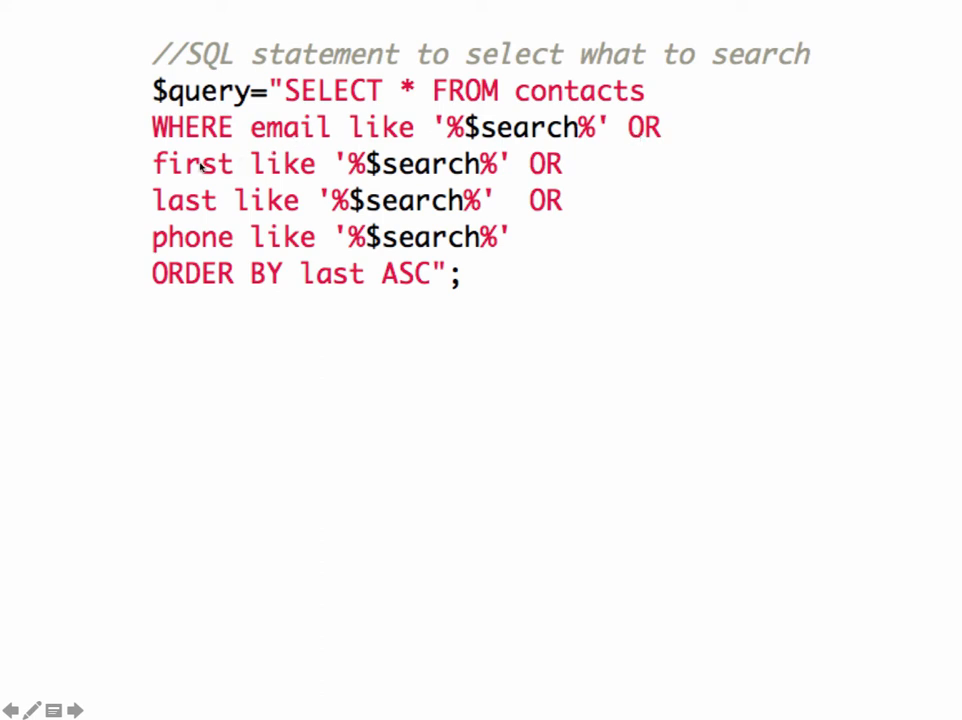
mouse_move(262, 200)
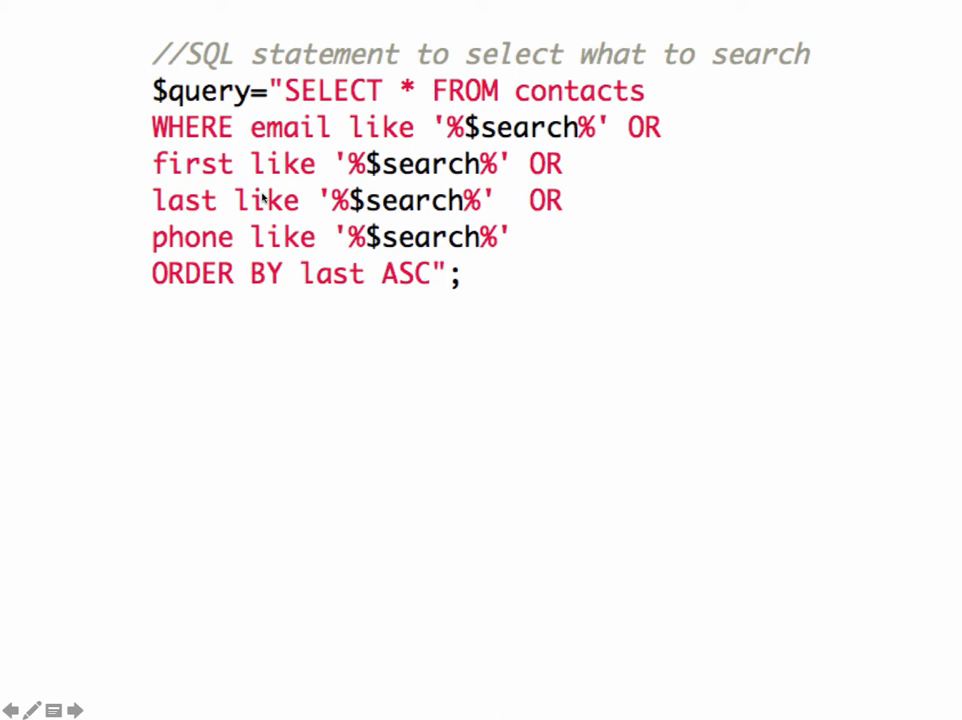
mouse_move(288, 224)
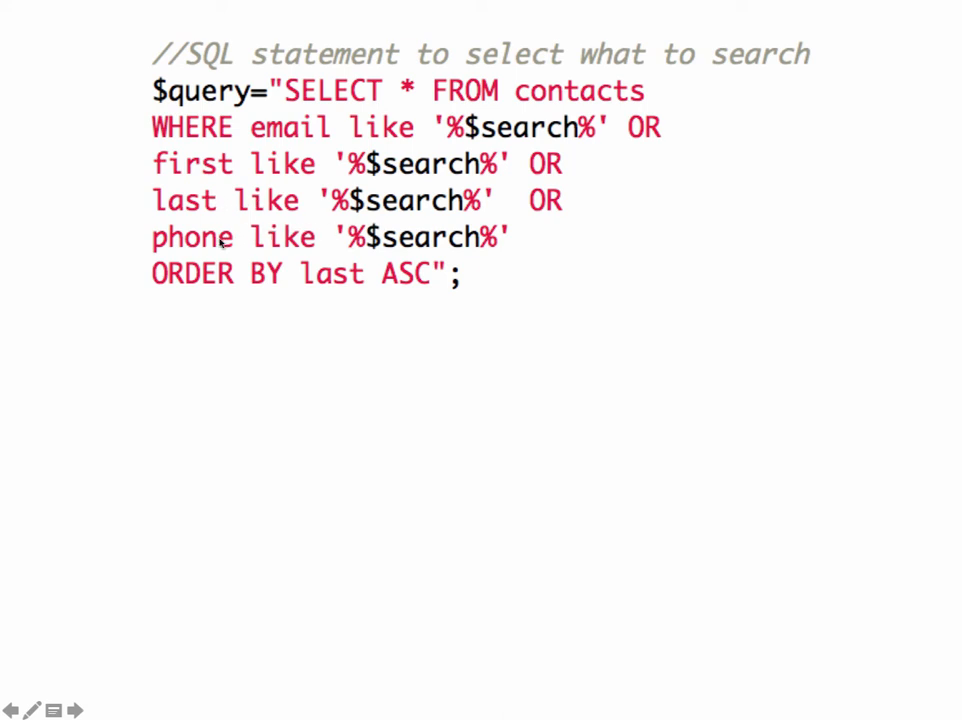
mouse_move(234, 306)
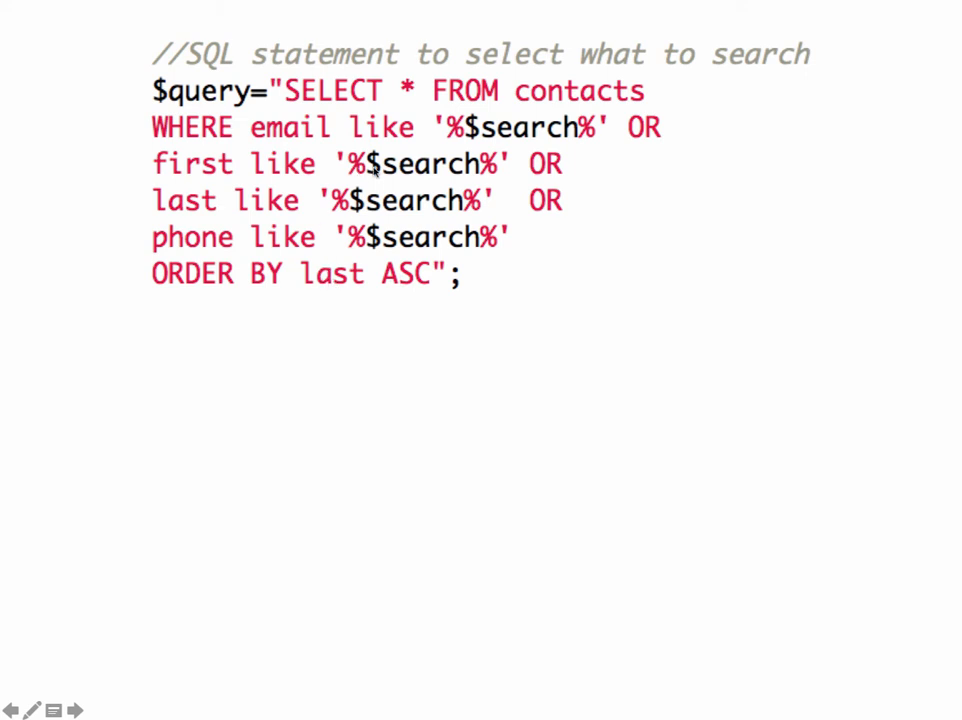
mouse_move(418, 168)
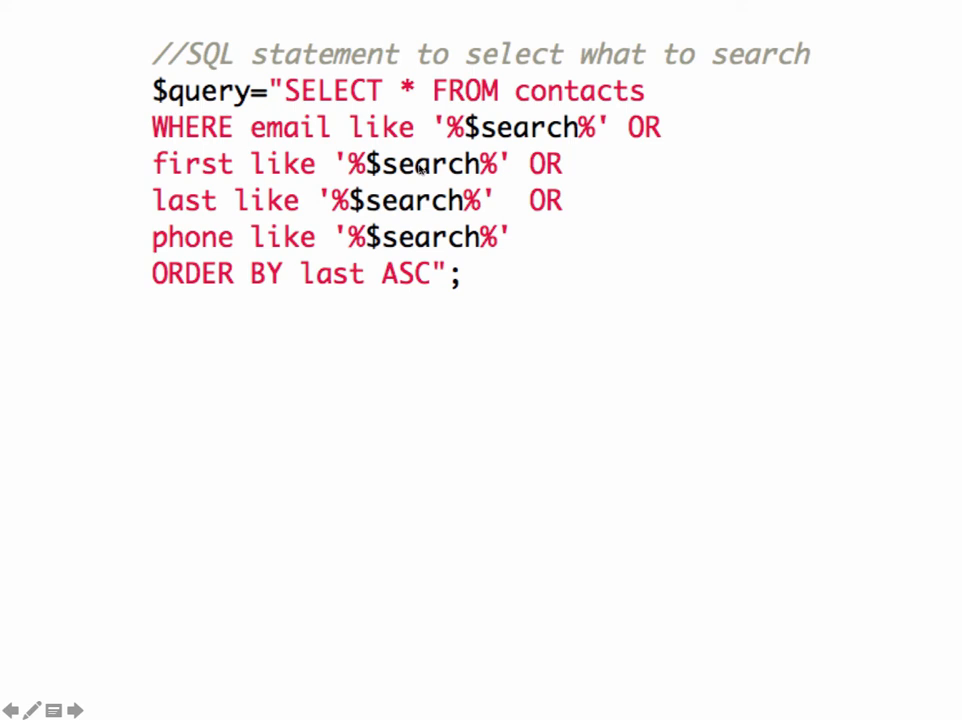
mouse_move(360, 240)
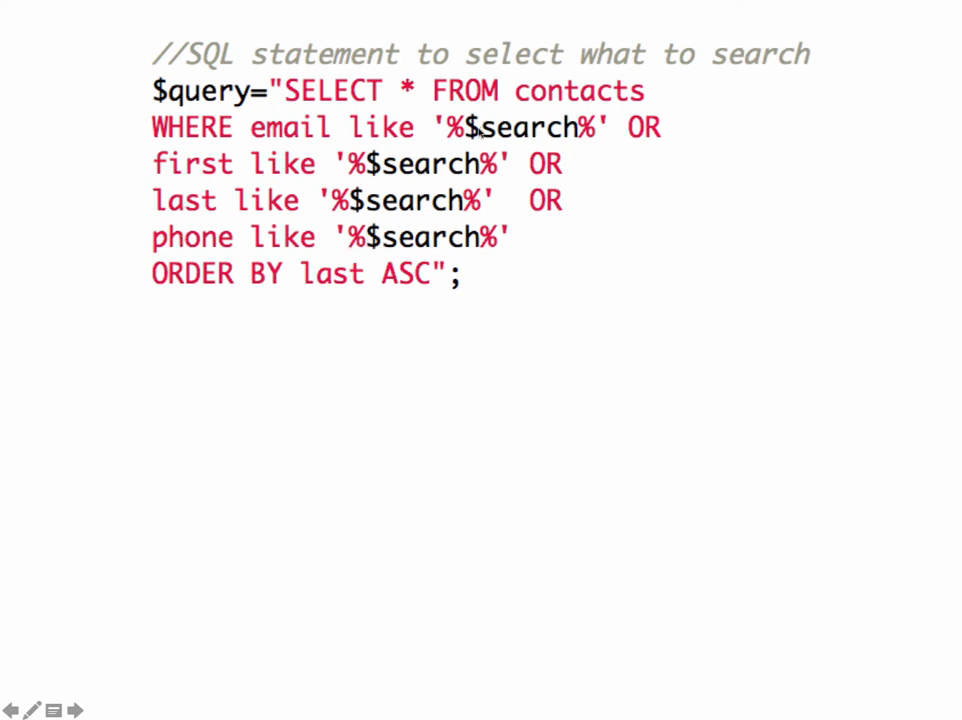
mouse_move(436, 148)
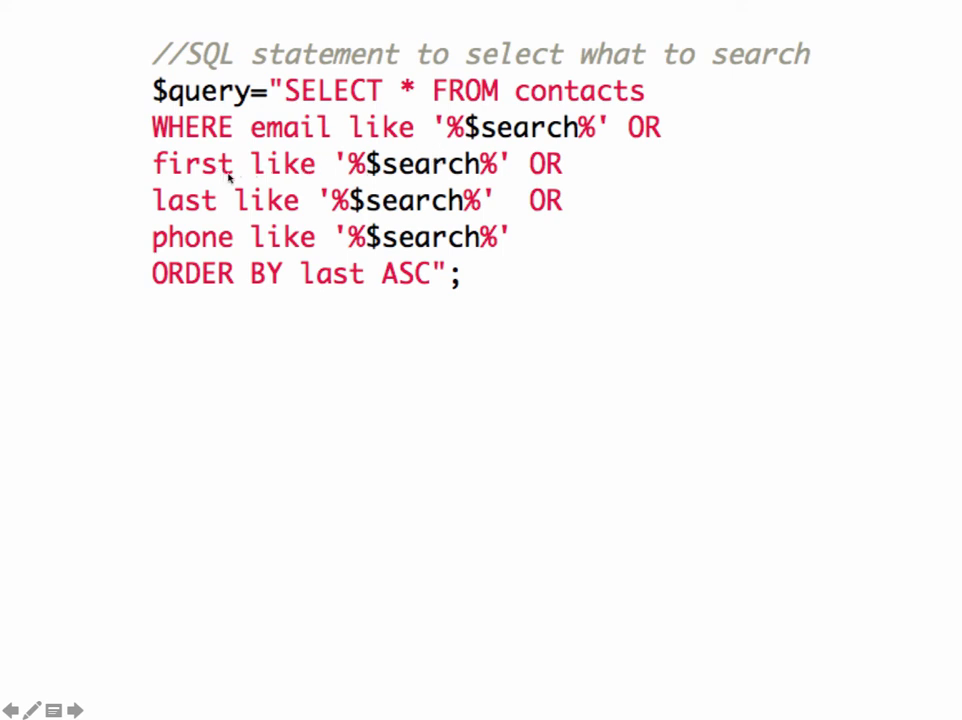
mouse_move(208, 202)
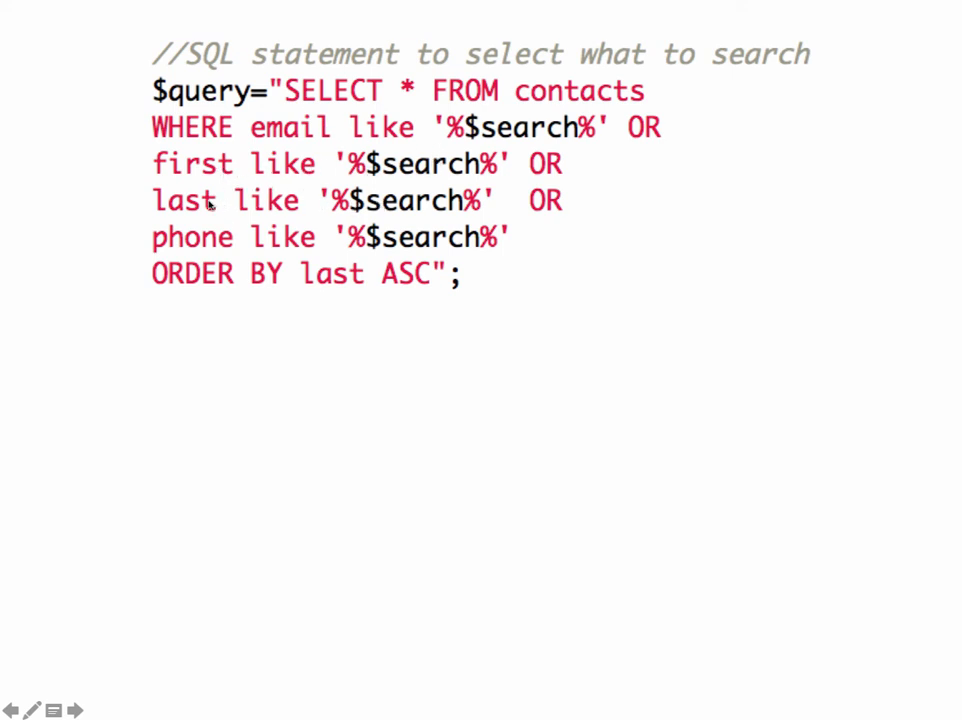
mouse_move(224, 244)
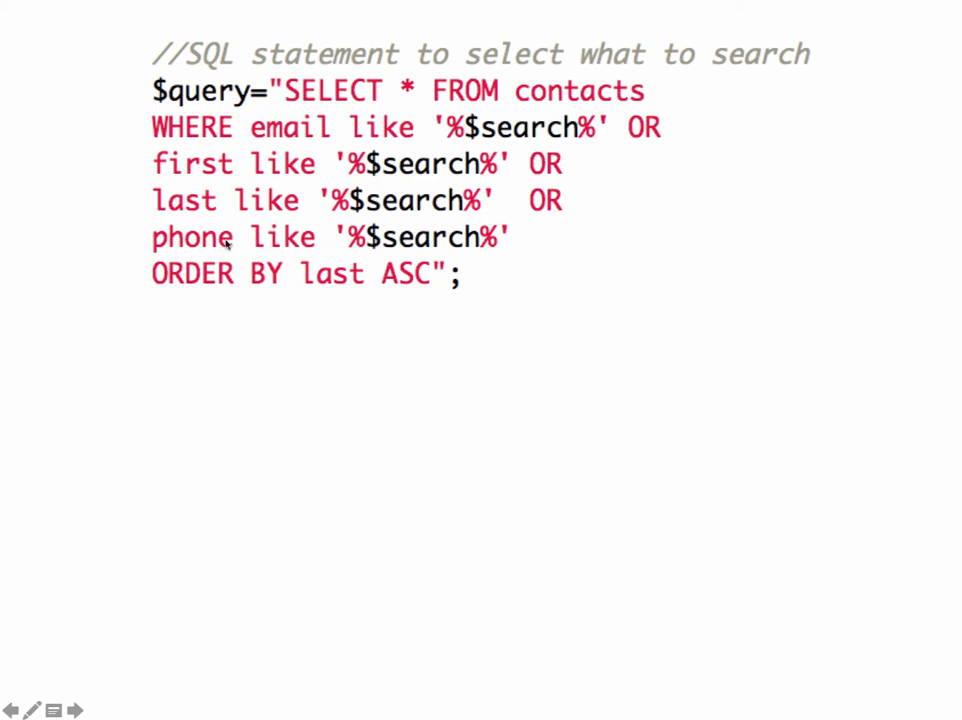
mouse_move(512, 396)
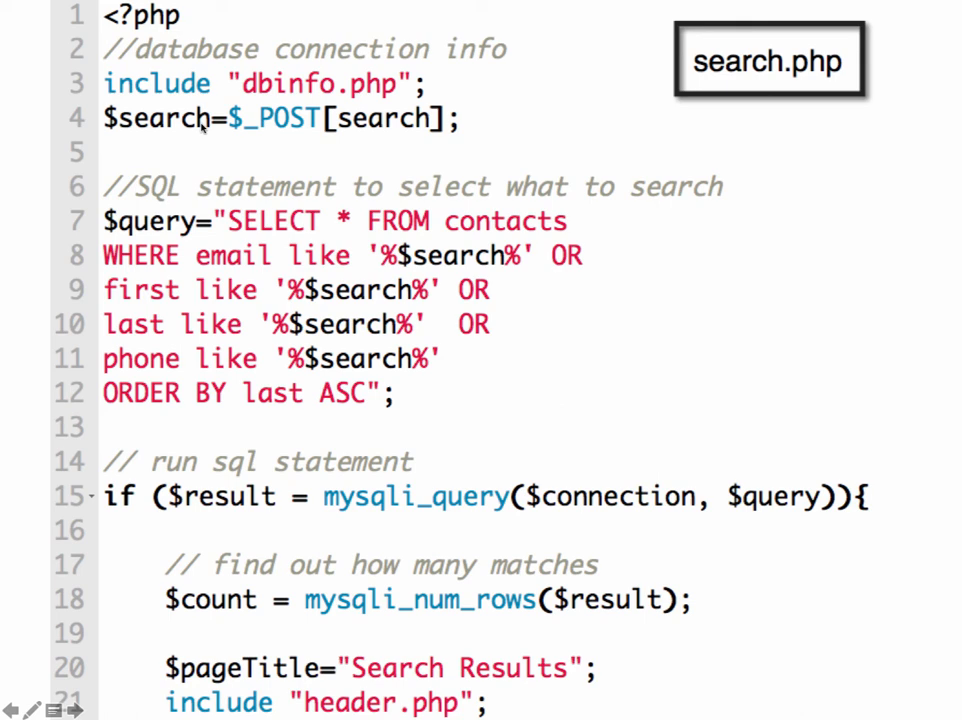
mouse_move(170, 136)
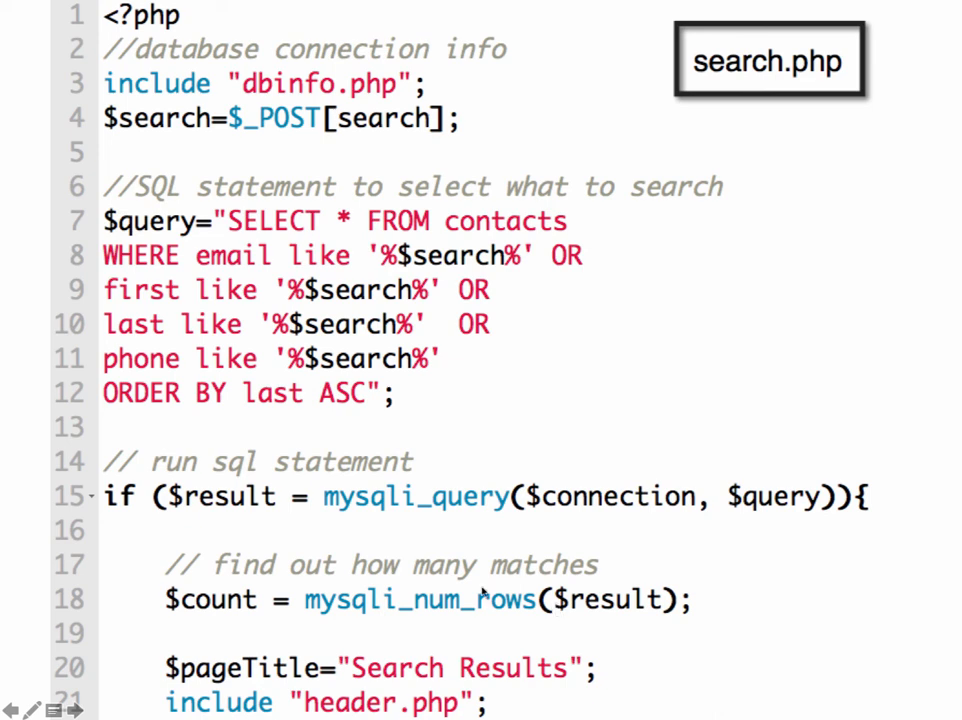
mouse_move(460, 644)
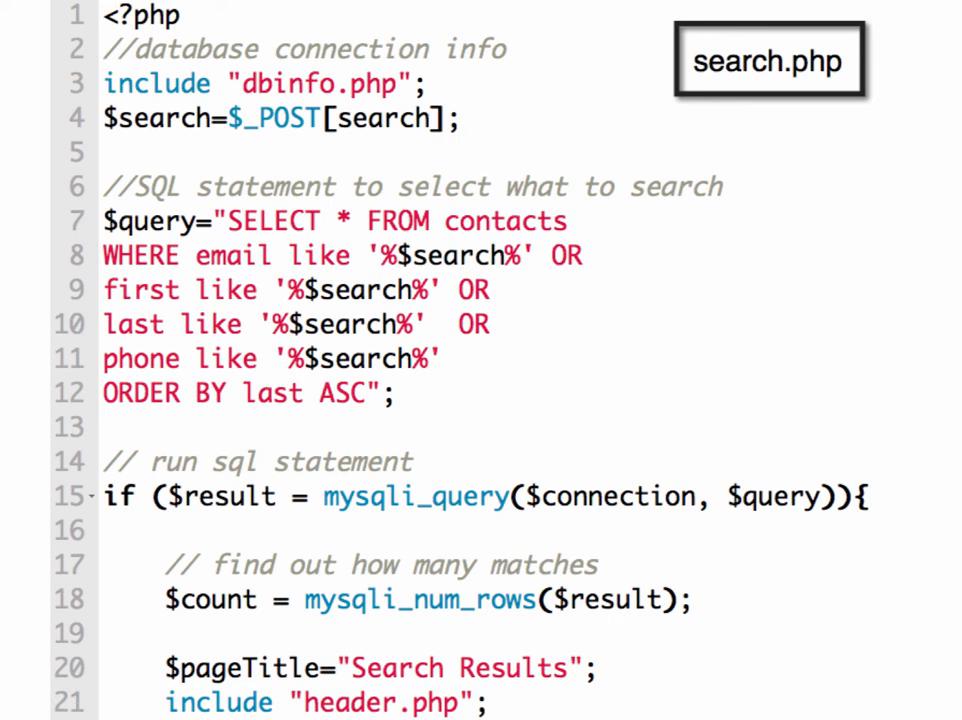
scroll("down", 3)
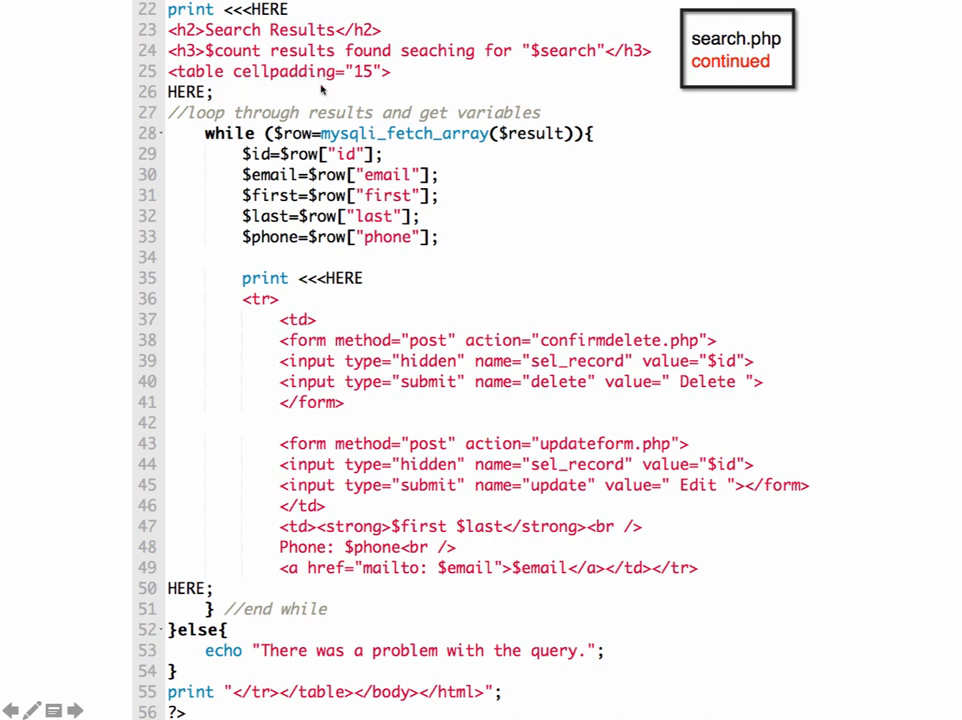
mouse_move(276, 236)
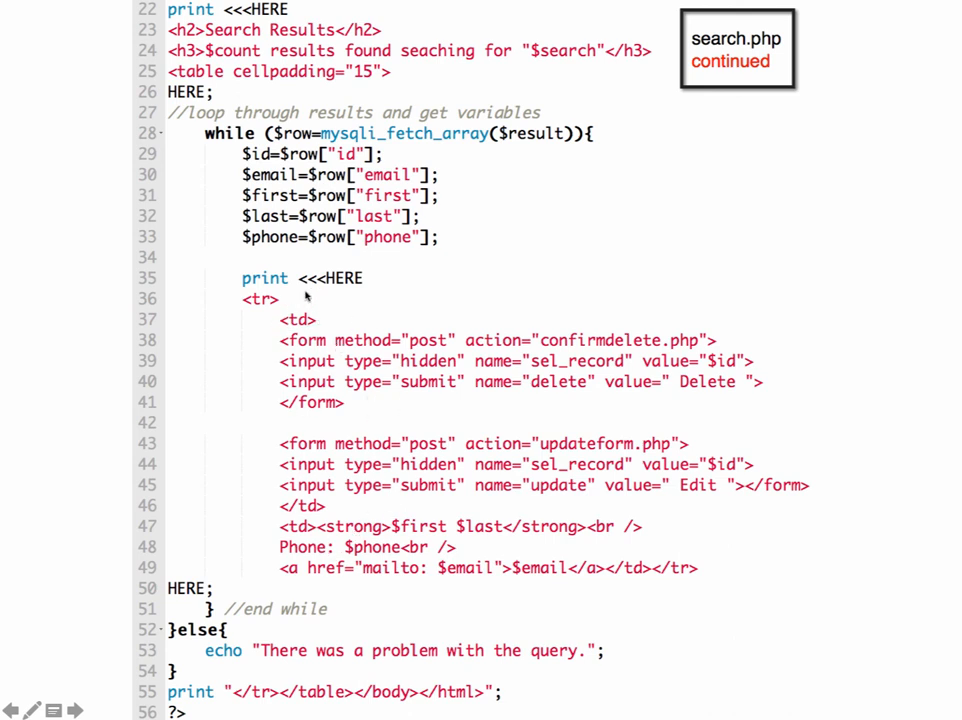
mouse_move(364, 360)
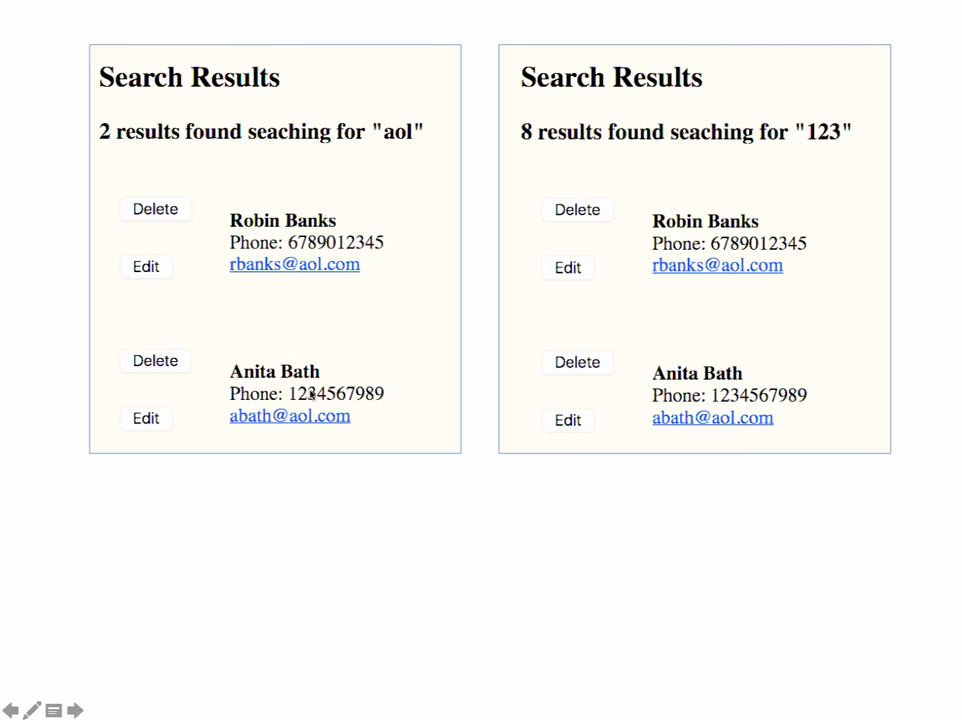
mouse_move(570, 172)
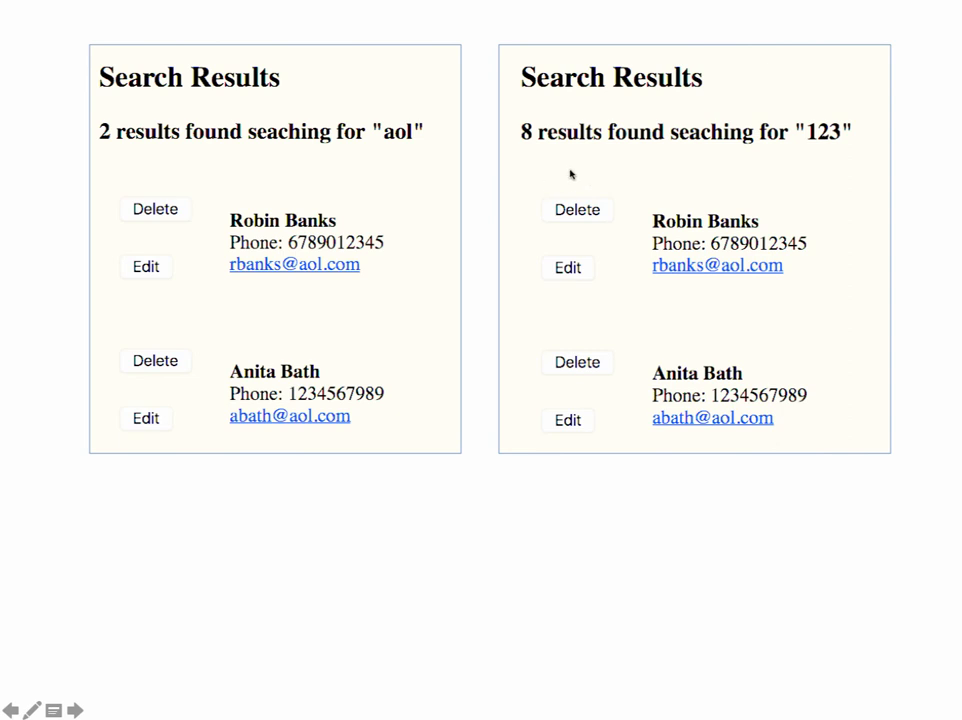
mouse_move(636, 244)
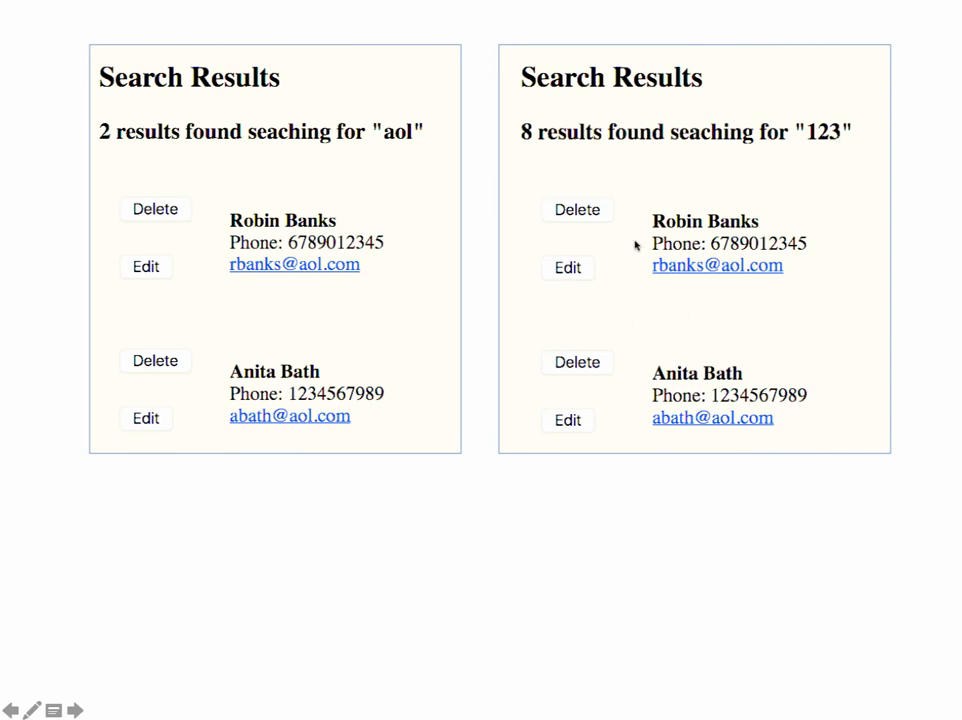
mouse_move(578, 432)
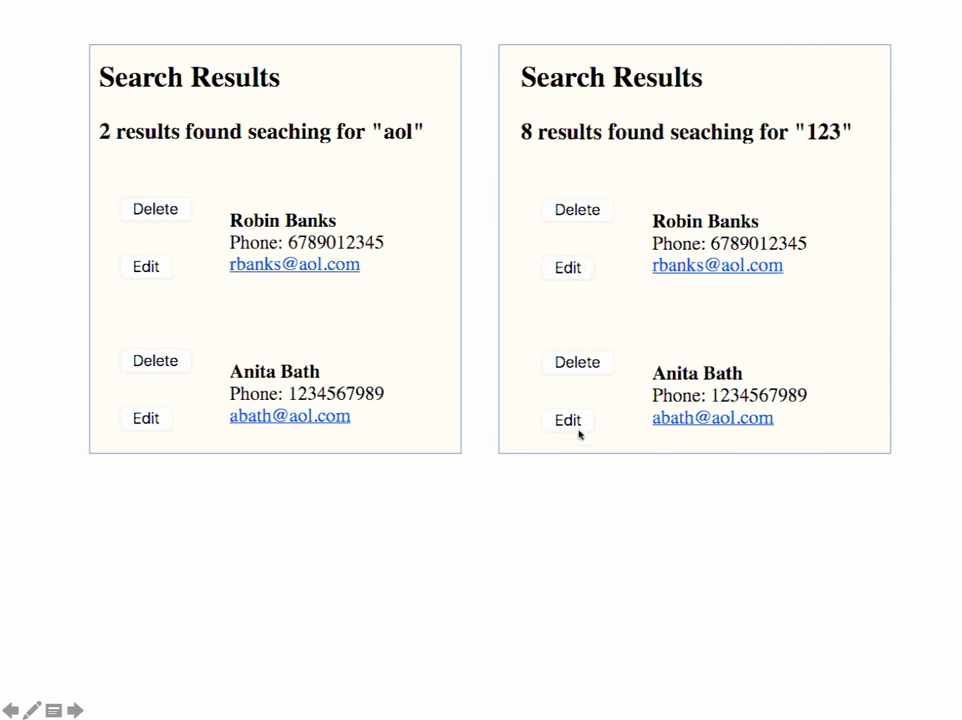
mouse_move(550, 142)
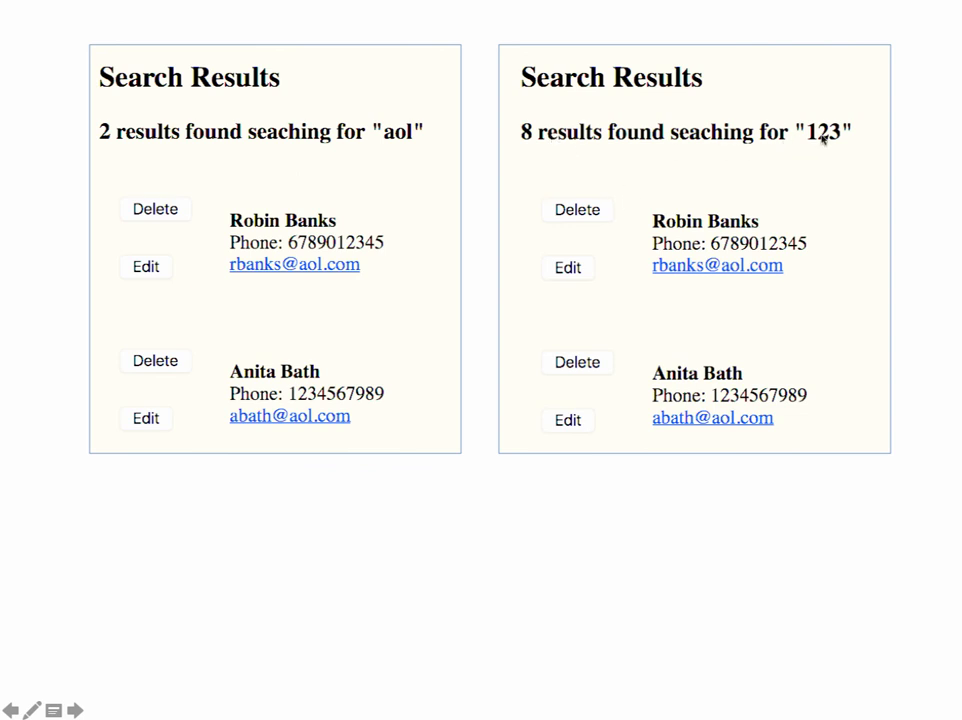
mouse_move(822, 140)
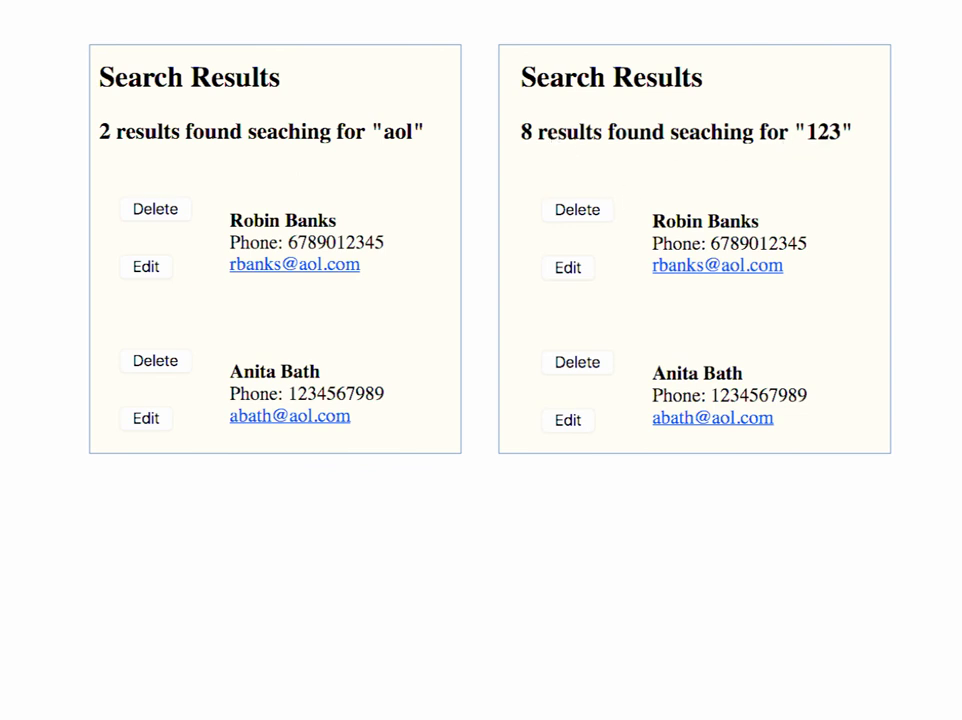